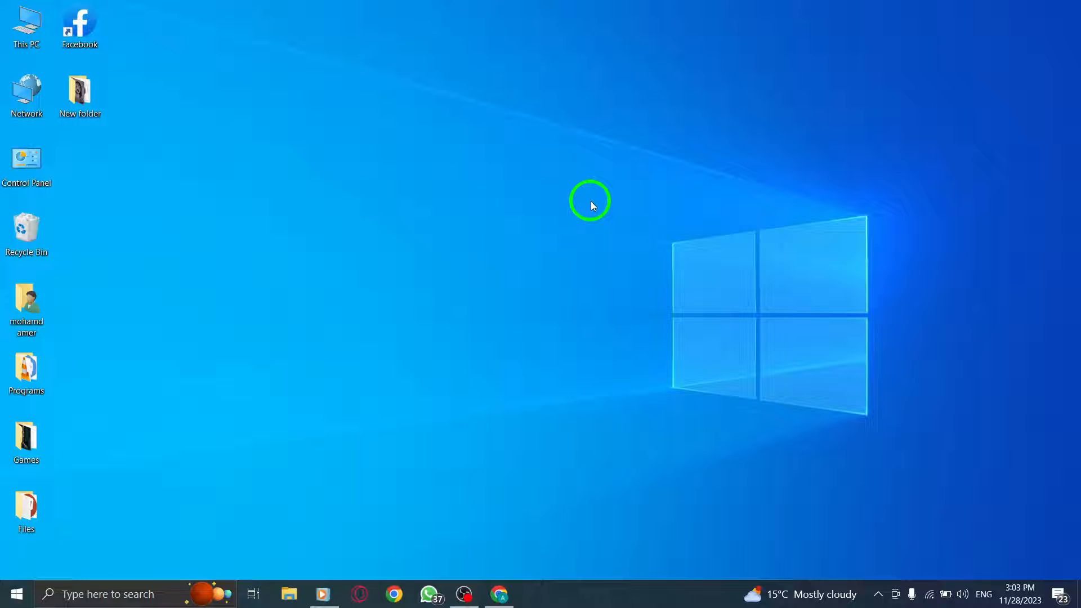
{"action": "mouse_move", "coordinate": [501, 593]}
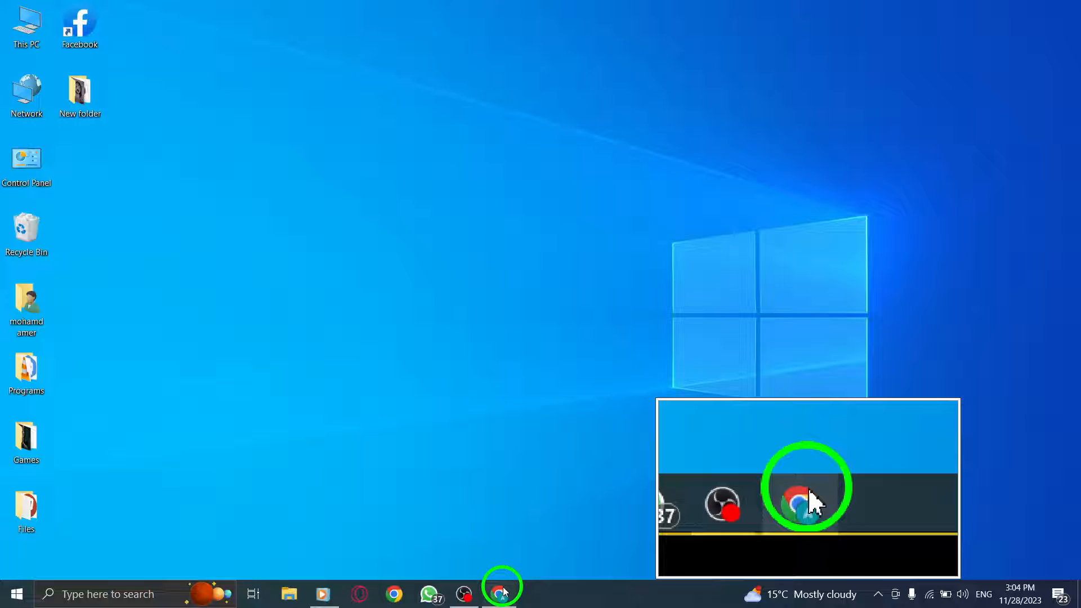
Launch Chrome from the taskbar and bring up its main menu with the More tools submenu.
{"action": "left_click", "coordinate": [502, 594]}
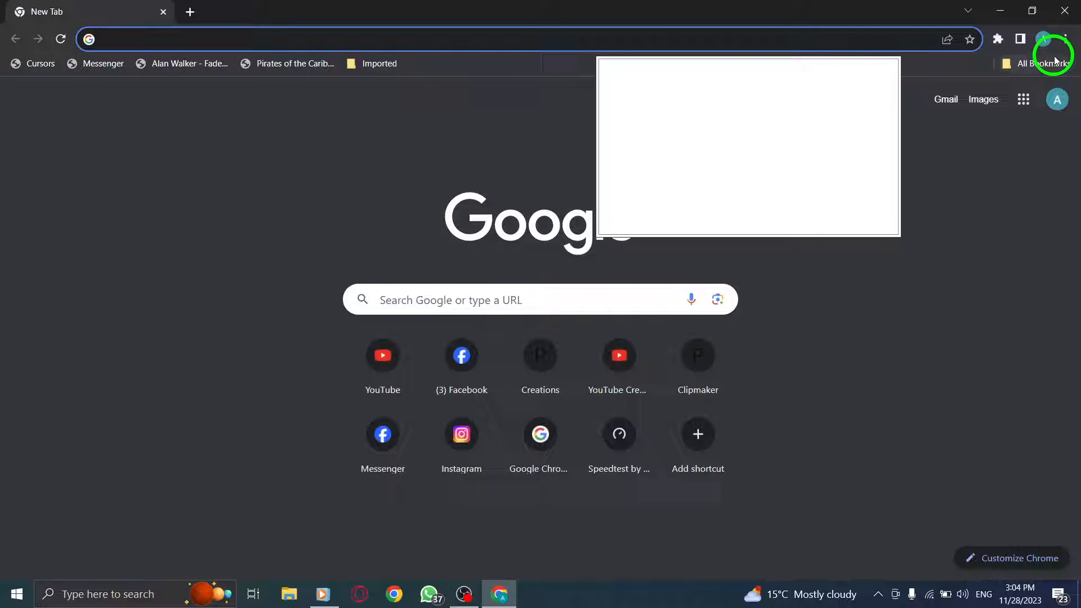
{"action": "left_click", "coordinate": [1065, 38]}
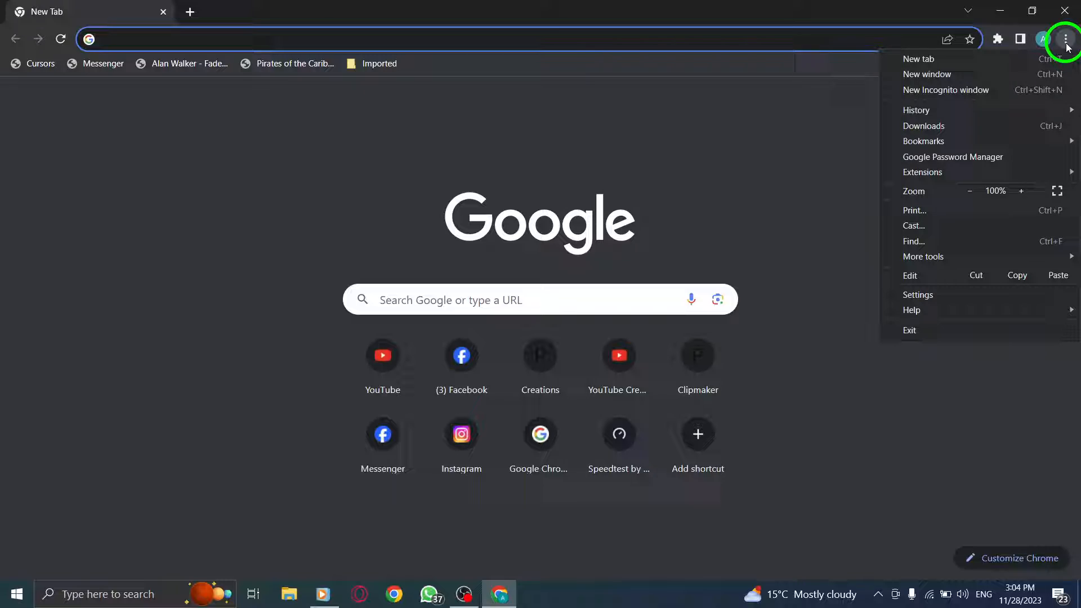
{"action": "left_click", "coordinate": [922, 257]}
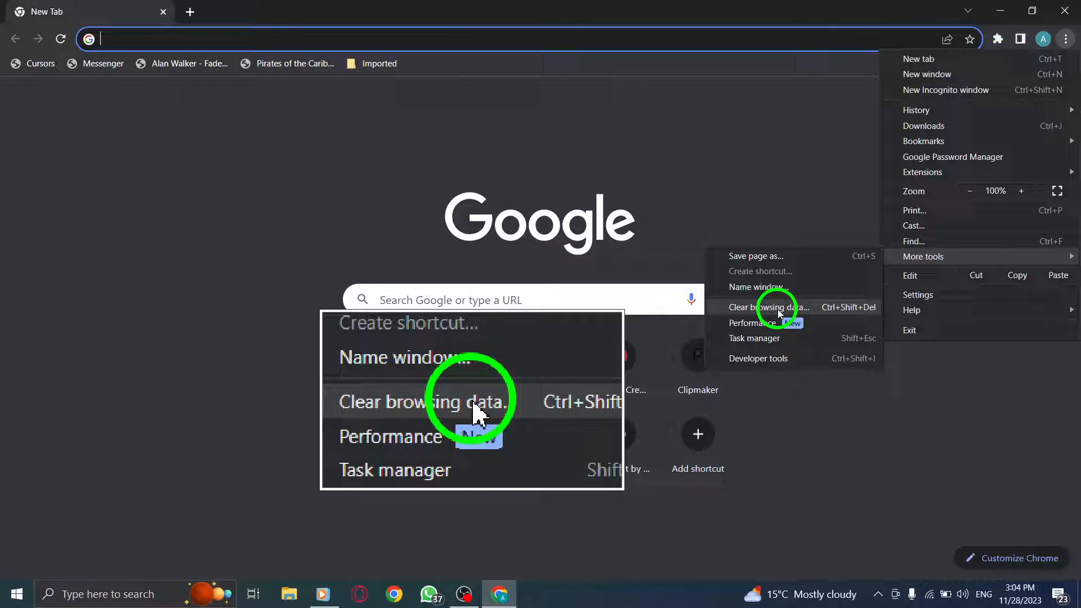
{"action": "left_click", "coordinate": [769, 306]}
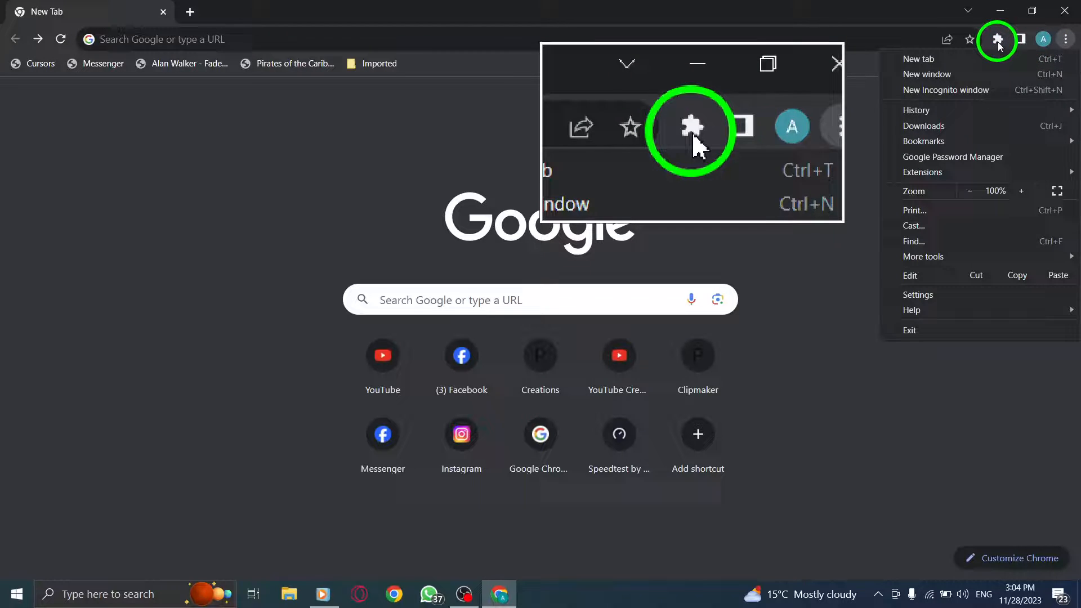
Show the installed extensions list from the toolbar, then dismiss it.
{"action": "left_click", "coordinate": [996, 40]}
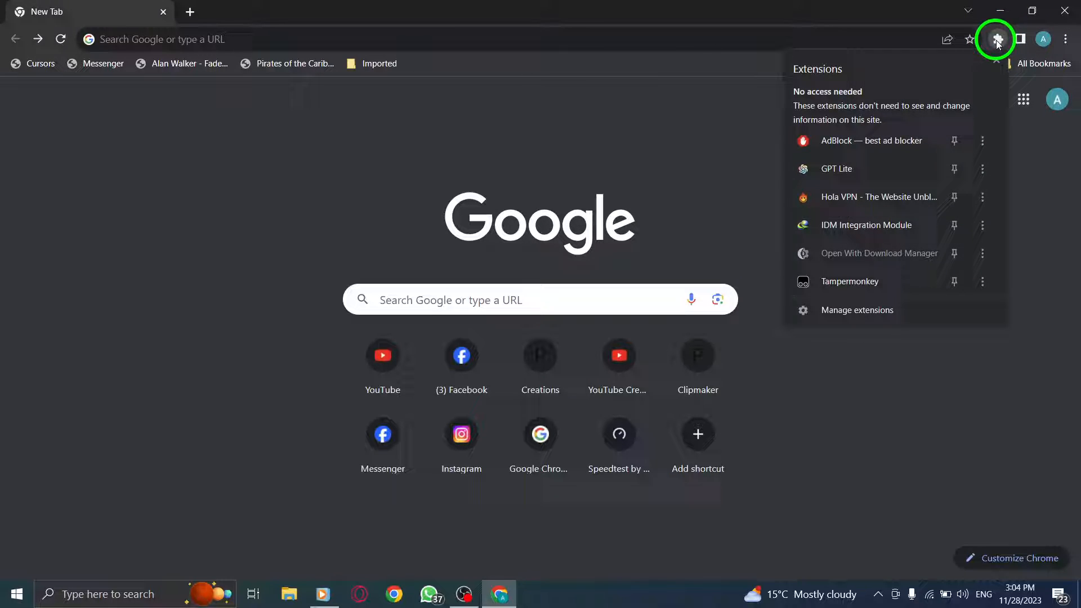
{"action": "left_click", "coordinate": [857, 309]}
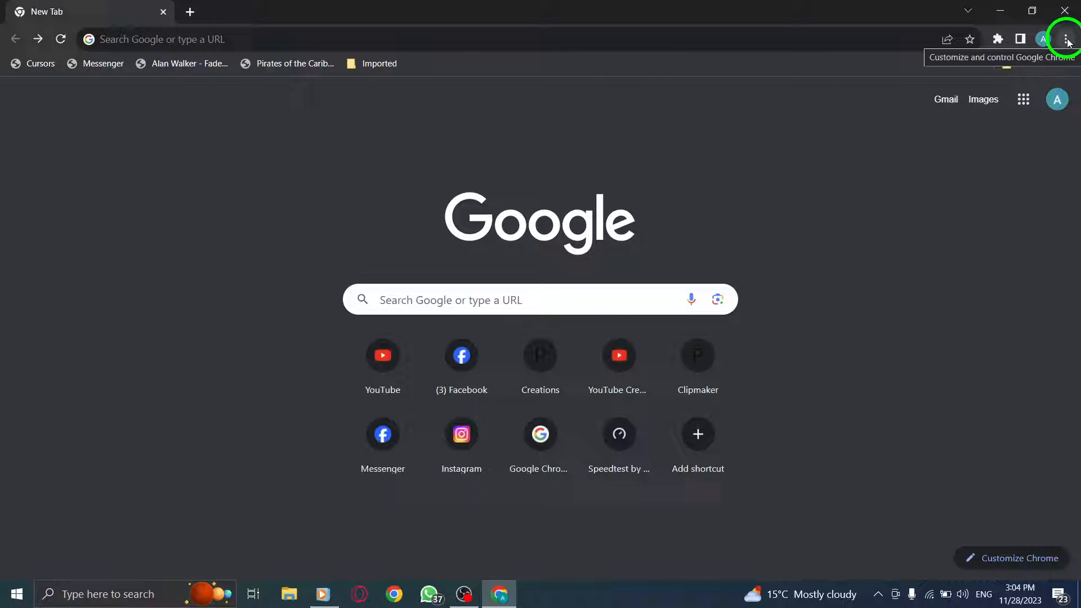
View the wwaf results page's connection info, reselect the search query, and start a fresh tab.
{"action": "left_click", "coordinate": [1068, 39]}
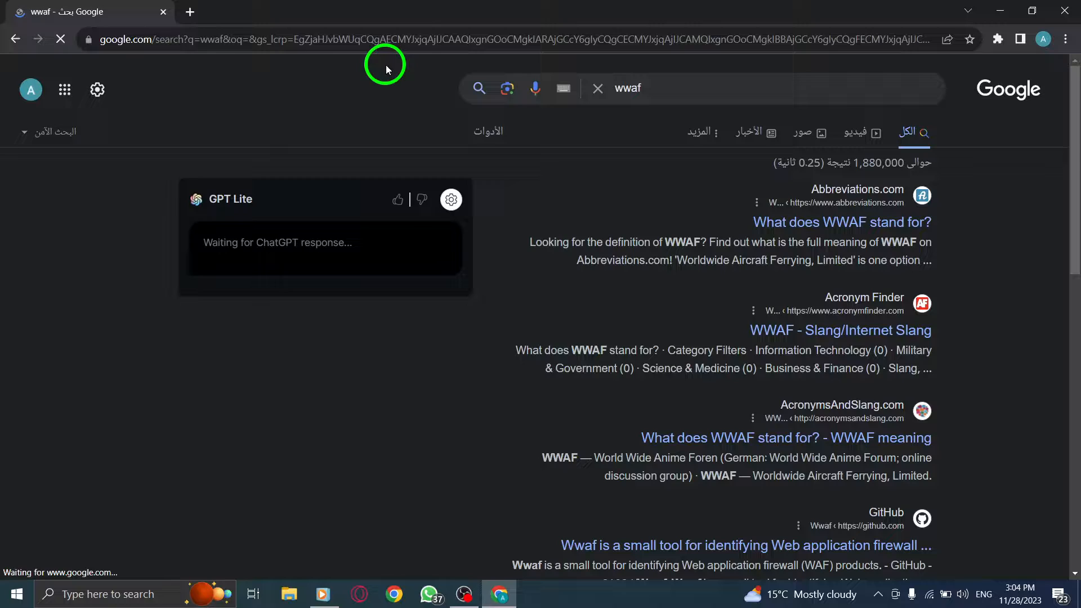
{"action": "left_click", "coordinate": [91, 40]}
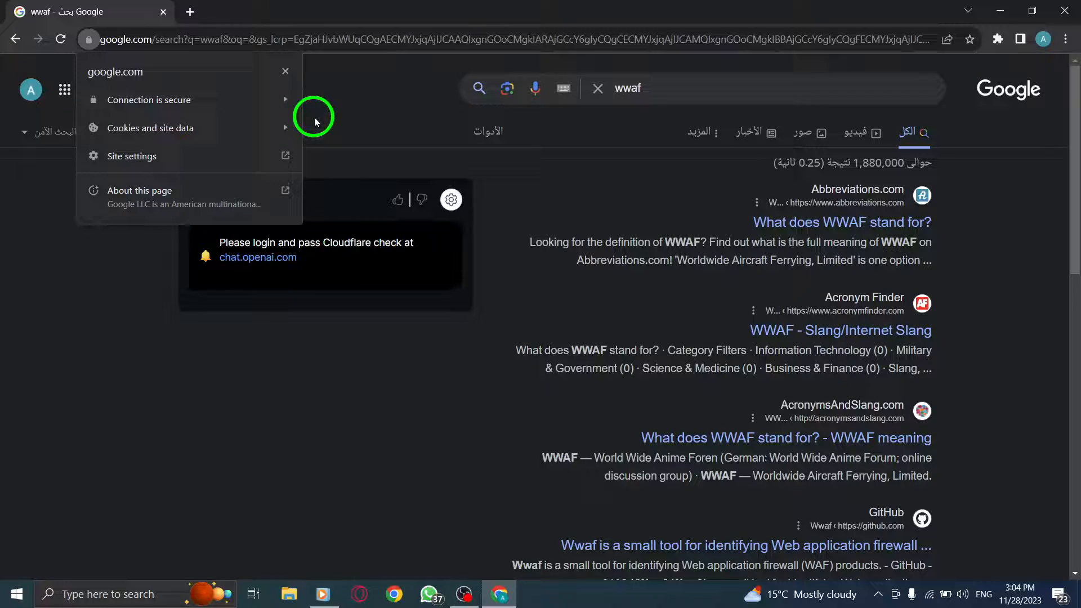
{"action": "mouse_move", "coordinate": [378, 105]}
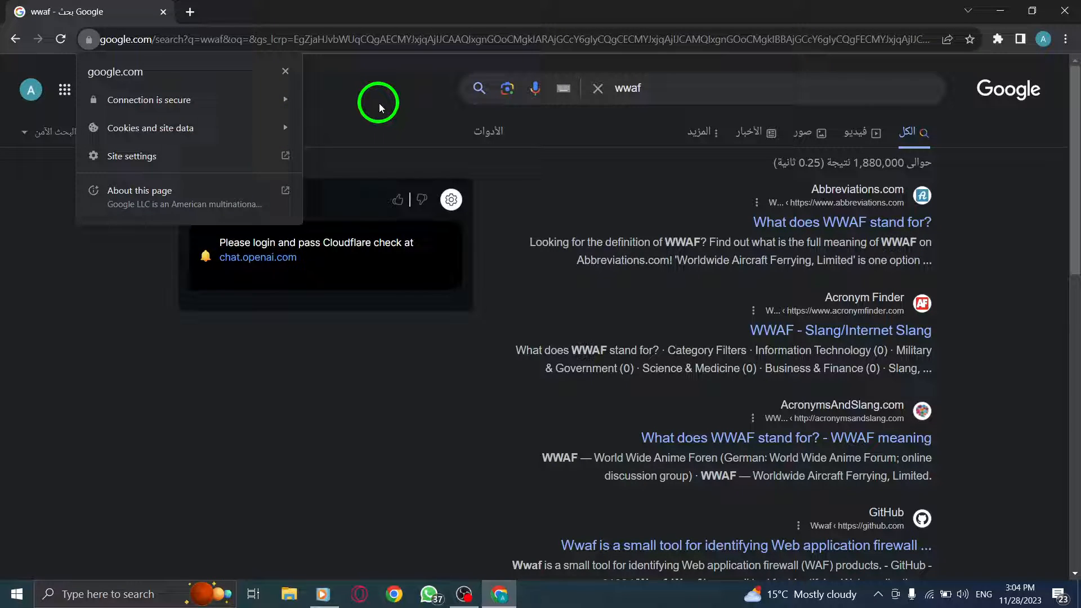
{"action": "left_click", "coordinate": [659, 87]}
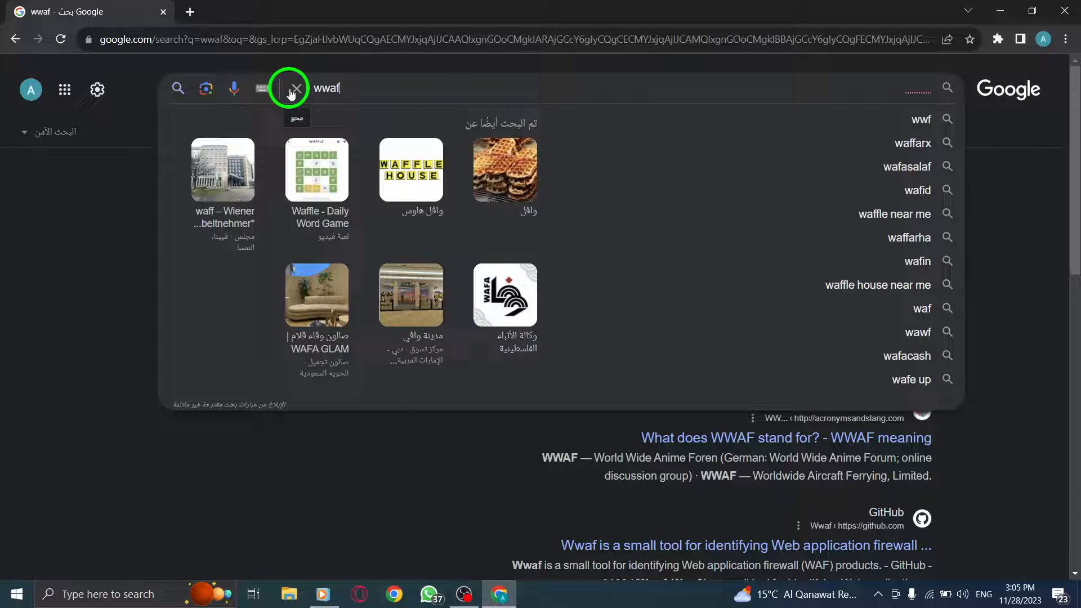
{"action": "left_click", "coordinate": [355, 11]}
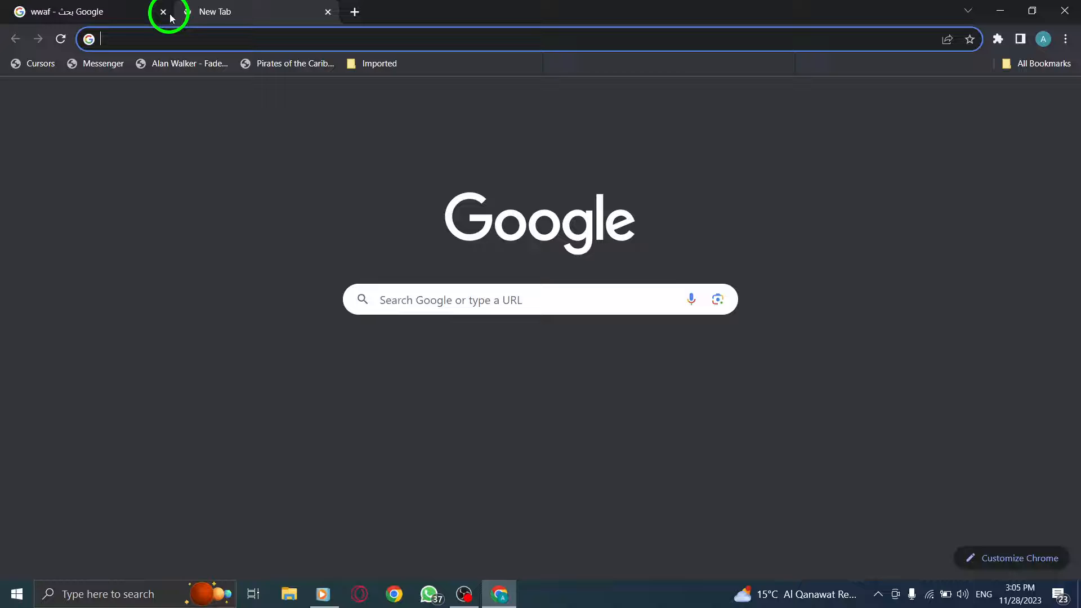
Close the wwaf results tab and bring up the main menu on the remaining new tab.
{"action": "left_click", "coordinate": [162, 13]}
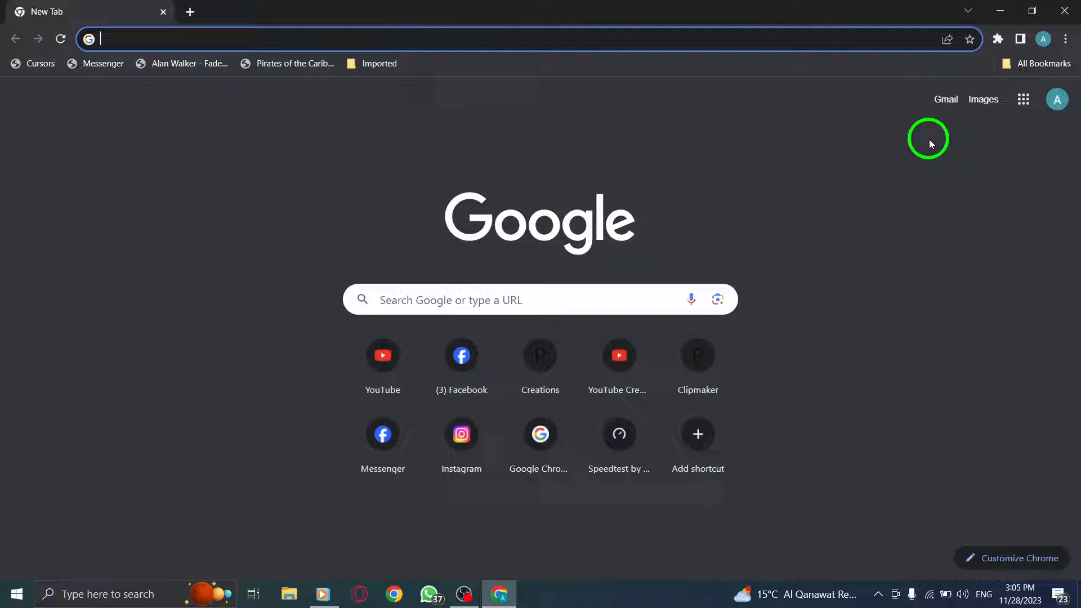
{"action": "left_click", "coordinate": [1065, 38]}
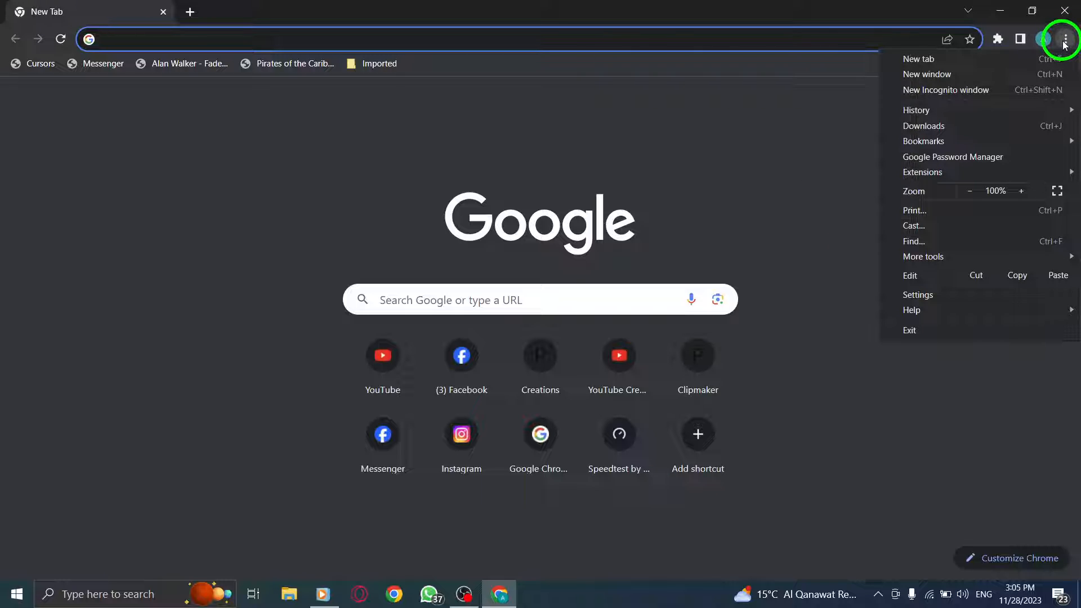
In Settings > System, turn off 'Continue running background apps when Google Chrome is closed'.
{"action": "left_click", "coordinate": [917, 294]}
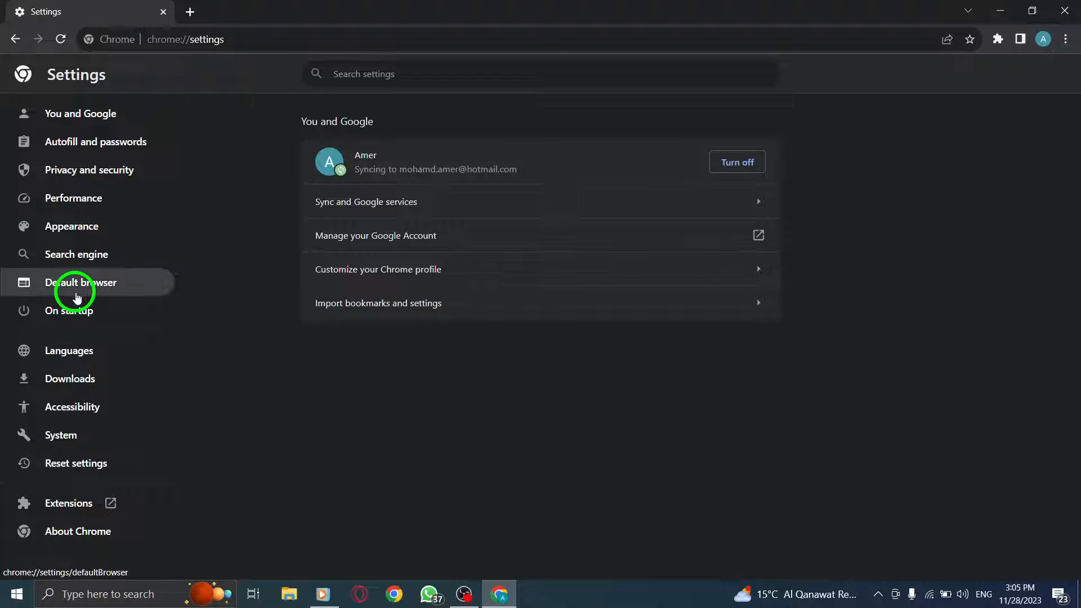
{"action": "left_click", "coordinate": [61, 435]}
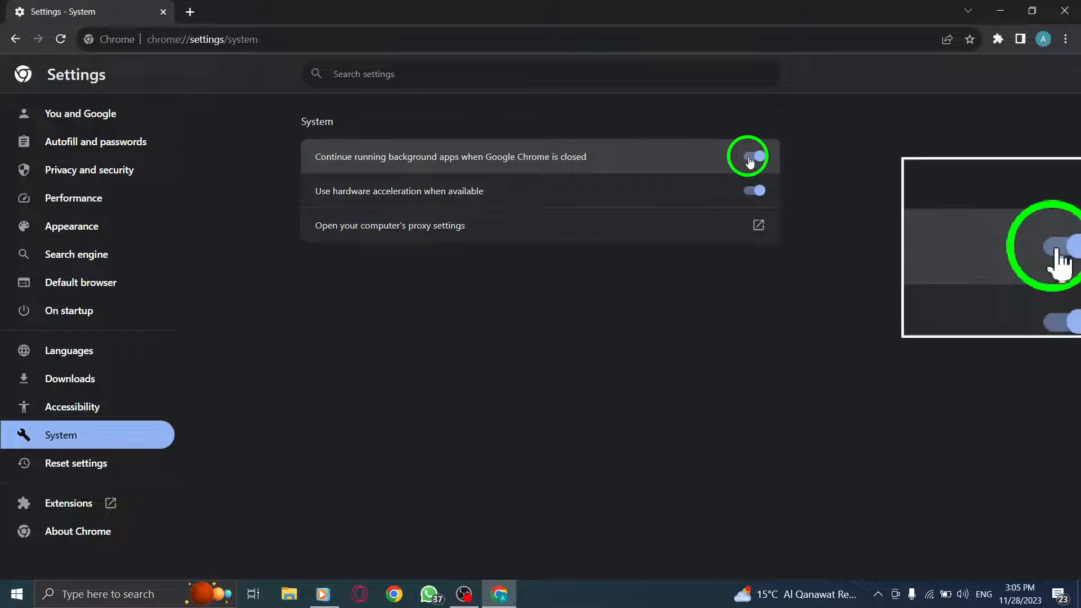
{"action": "left_click", "coordinate": [753, 155]}
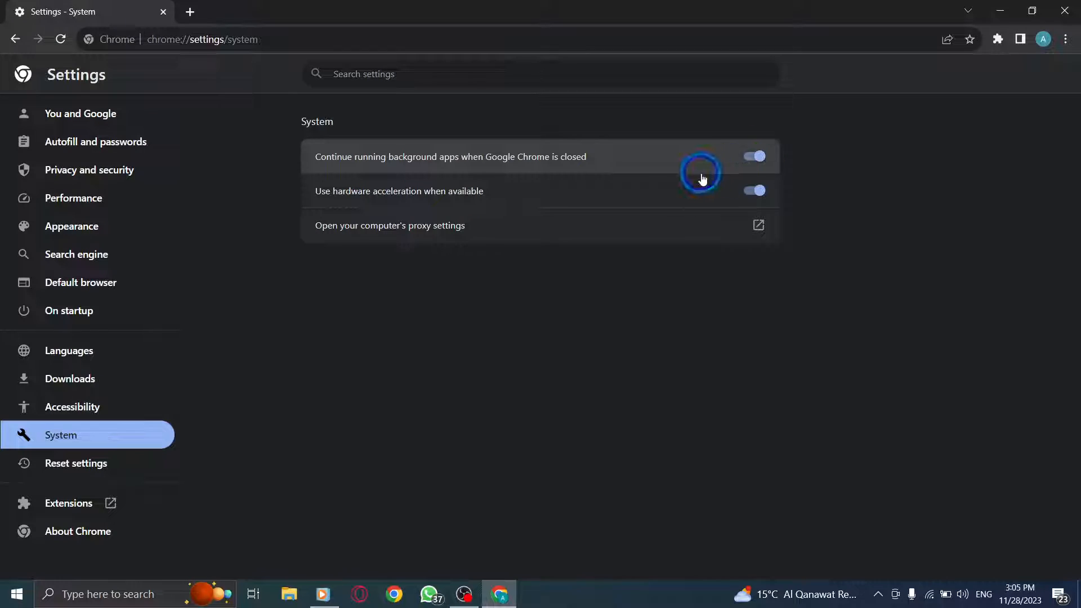
{"action": "left_click", "coordinate": [79, 113]}
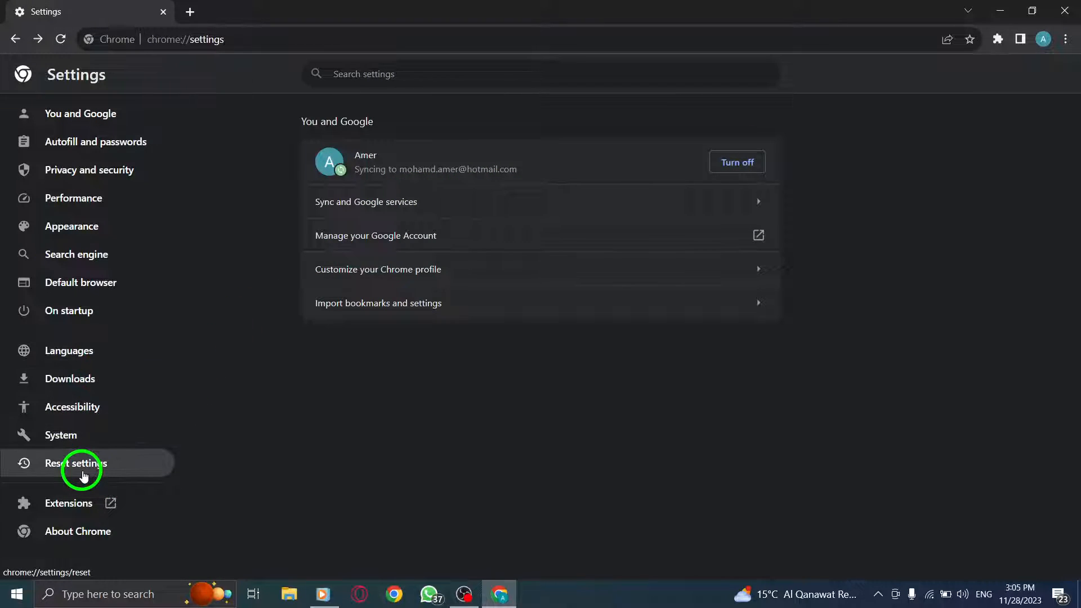
Go through Privacy and security > Site settings to the Notifications permissions page.
{"action": "left_click", "coordinate": [89, 170]}
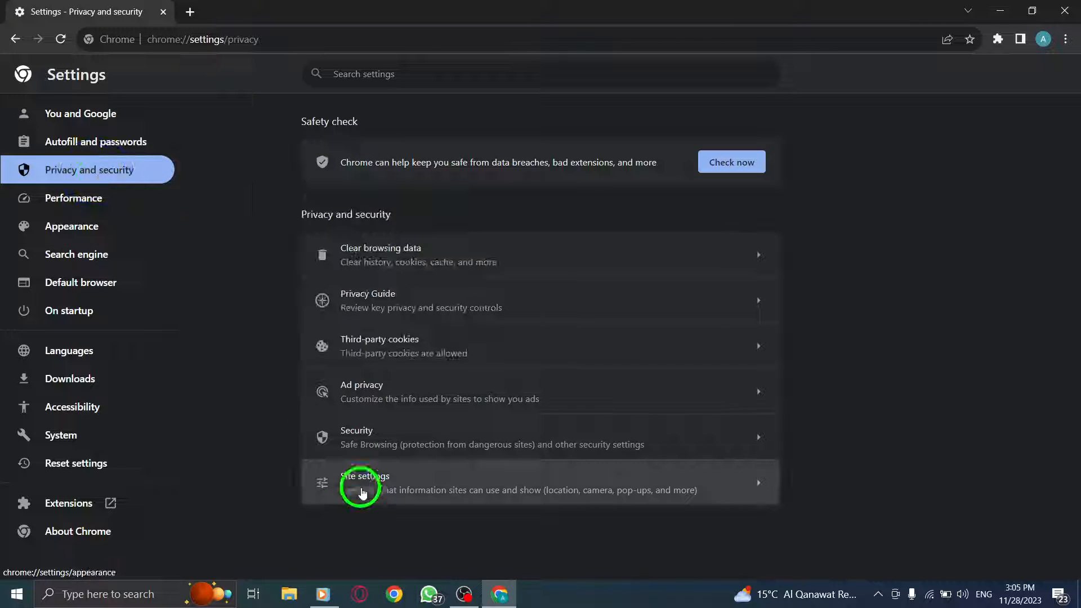
{"action": "left_click", "coordinate": [364, 482]}
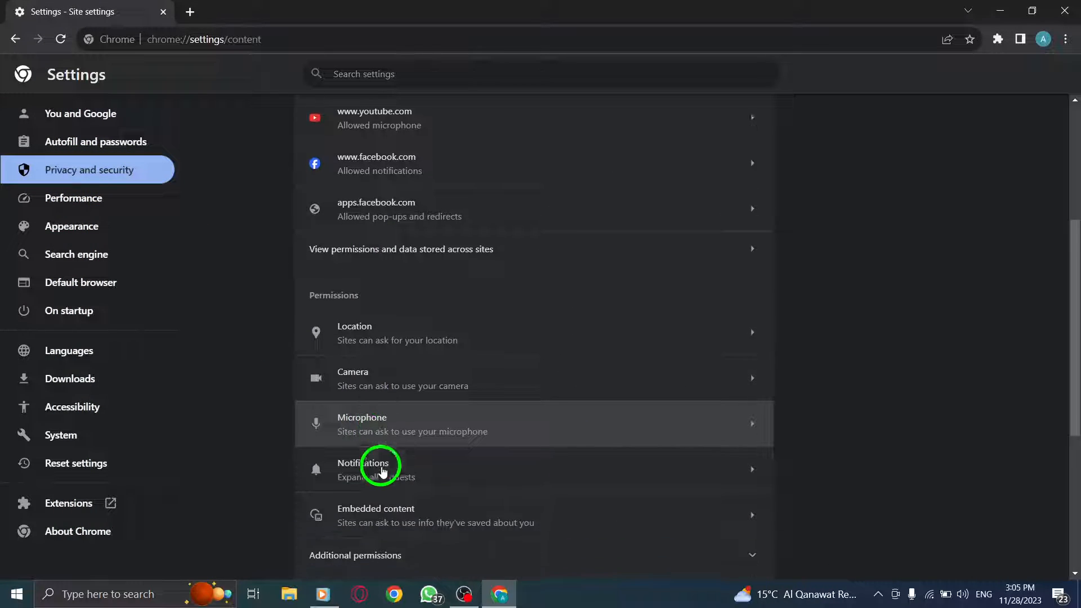
{"action": "left_click", "coordinate": [365, 470]}
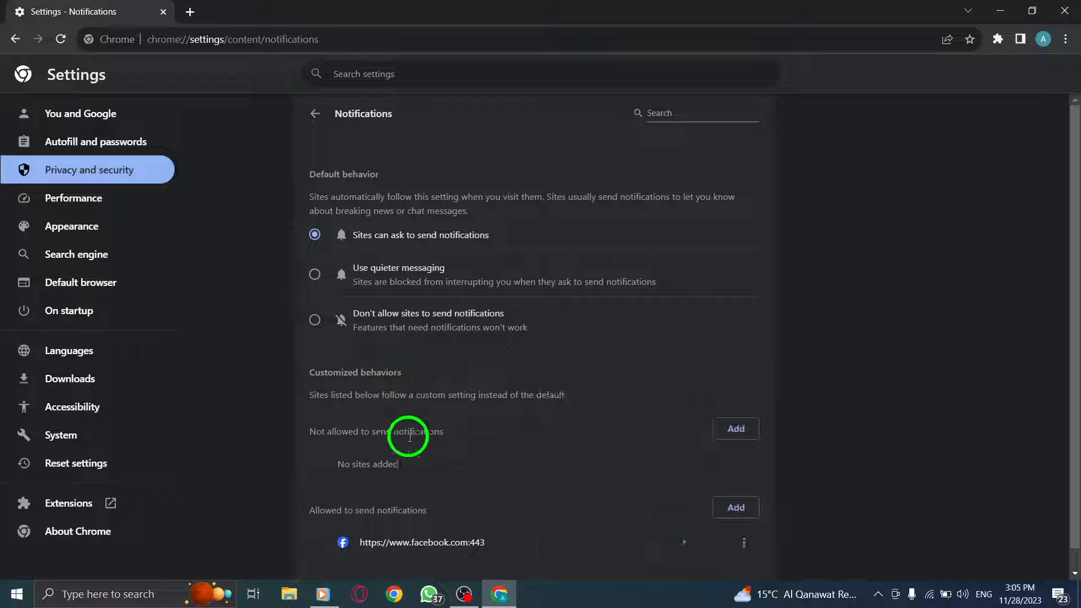
{"action": "mouse_move", "coordinate": [438, 342]}
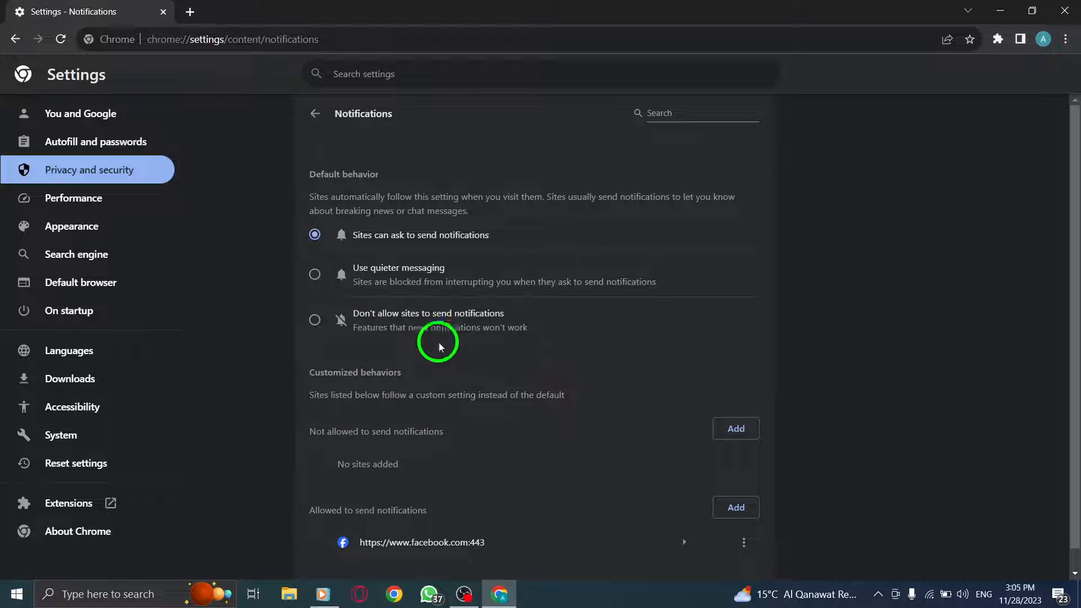
{"action": "mouse_move", "coordinate": [451, 305]}
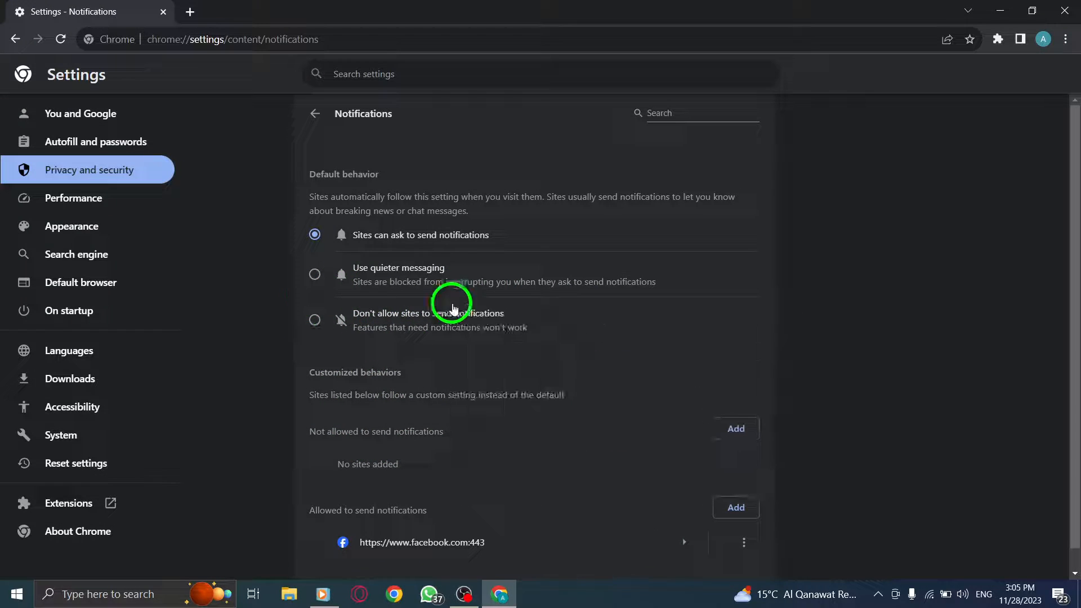